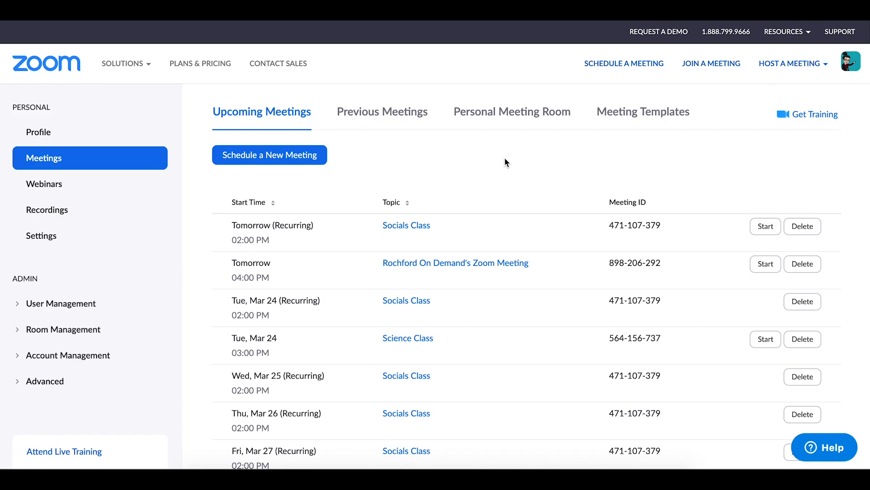
mouse_move(502, 170)
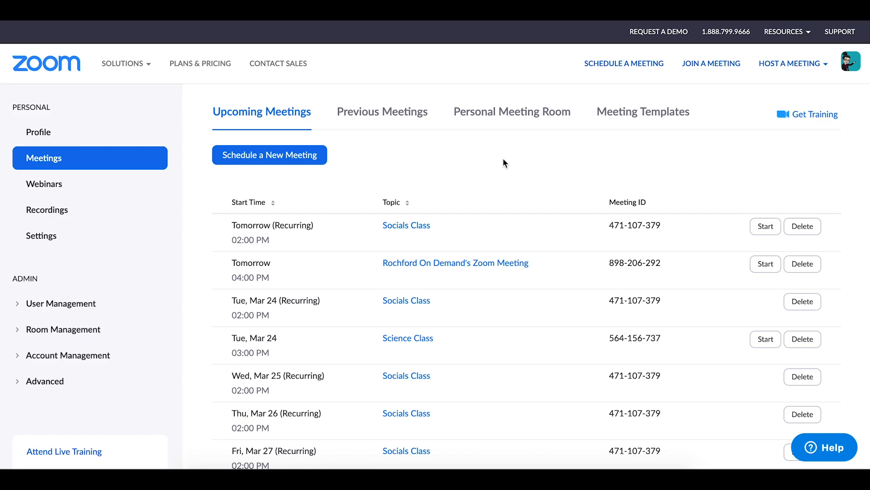
mouse_move(472, 163)
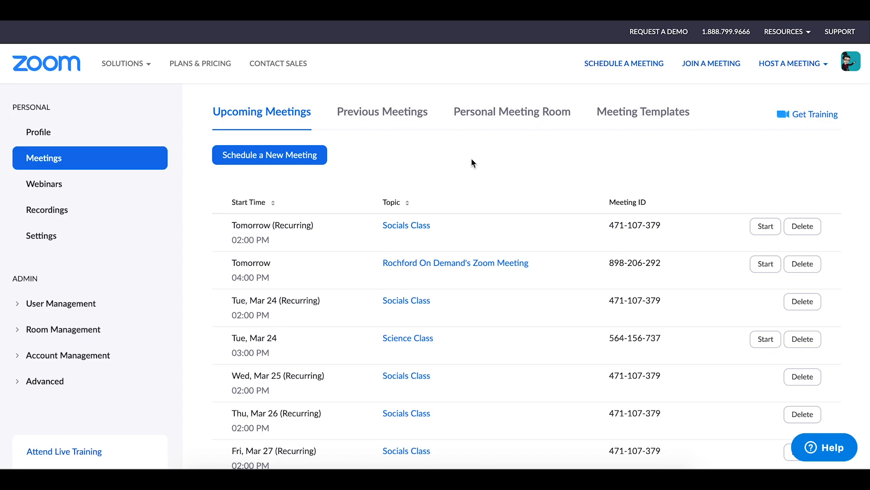
mouse_move(406, 225)
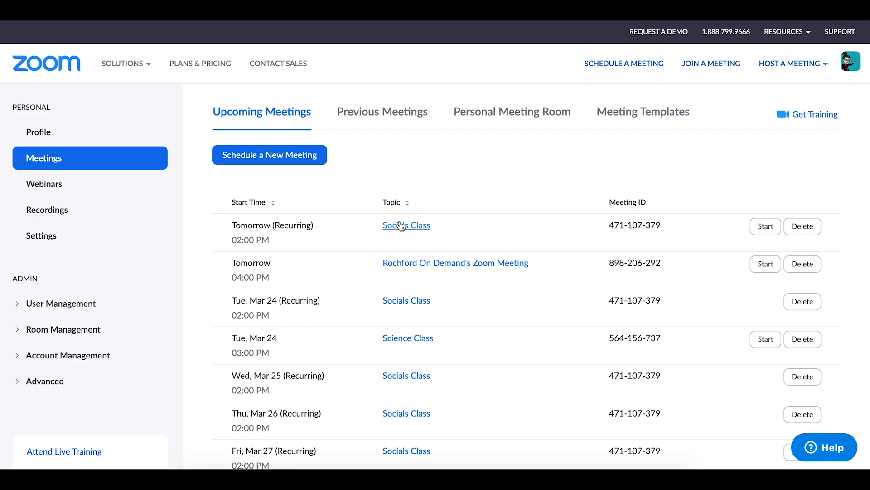
mouse_move(406, 225)
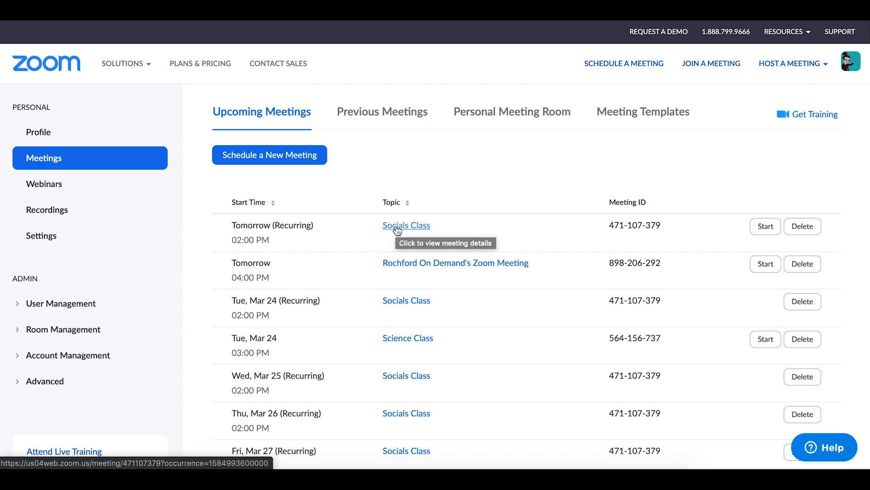
- Open the Socials Class meeting details, scroll to its Join URL, then switch to the Zoom 101 class
left_click(406, 225)
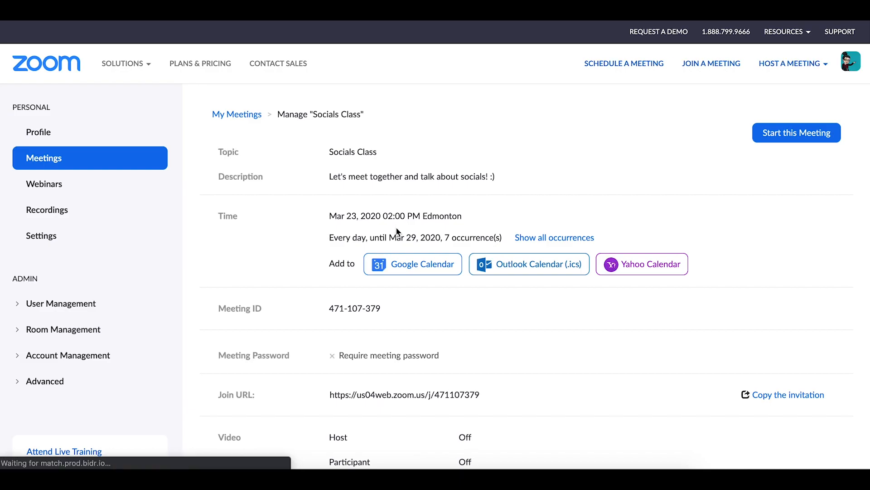
scroll("down", 3)
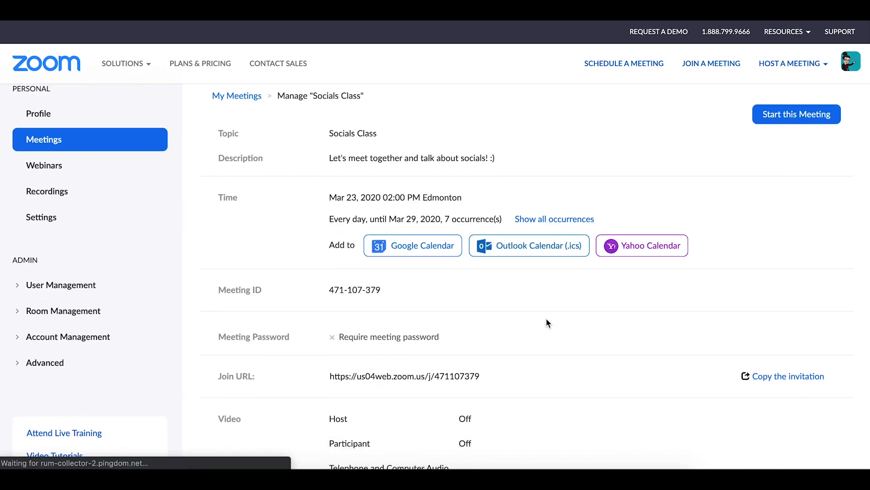
scroll("down", 3)
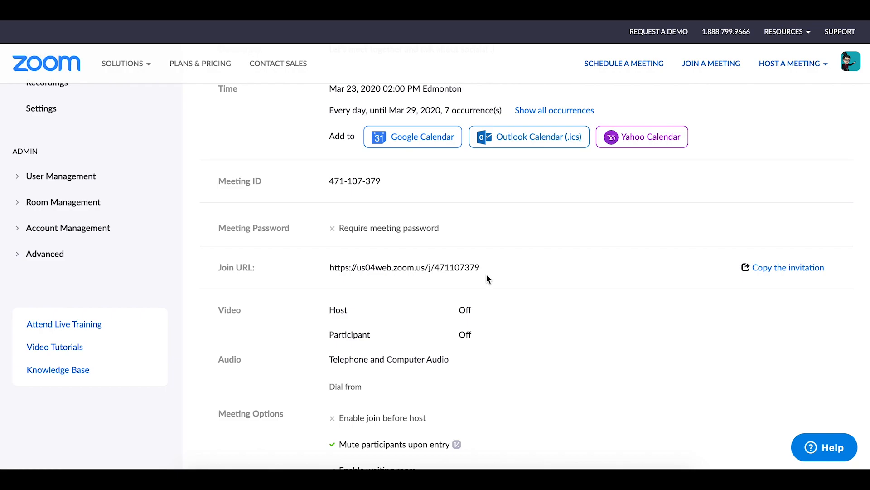
left_click(407, 39)
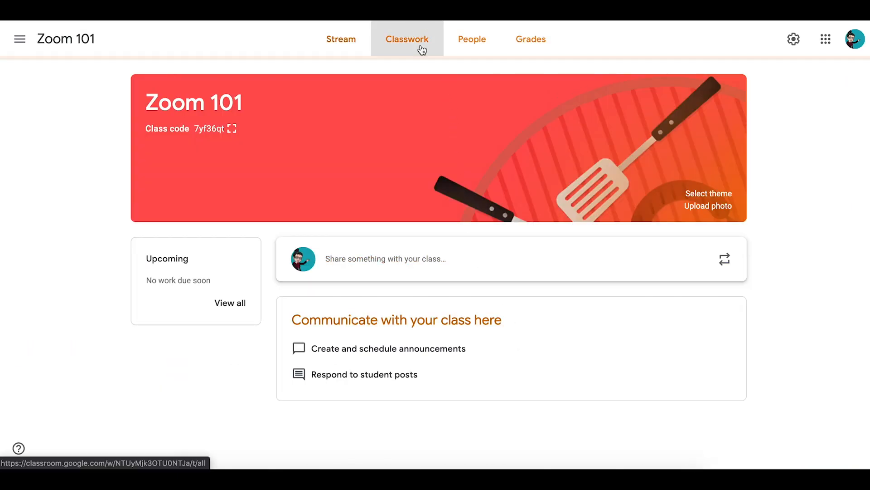
- Add a classwork topic named 'Getting Started' with a calendar emoji to Zoom 101
left_click(407, 39)
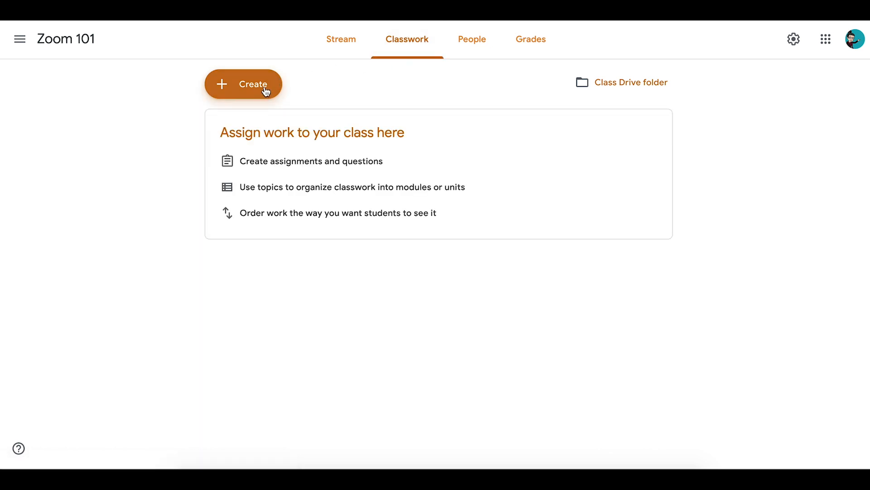
left_click(243, 84)
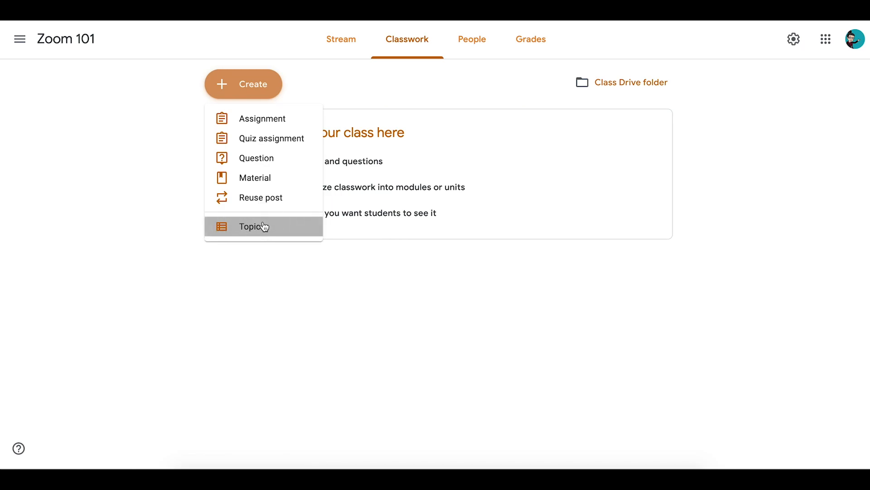
left_click(254, 225)
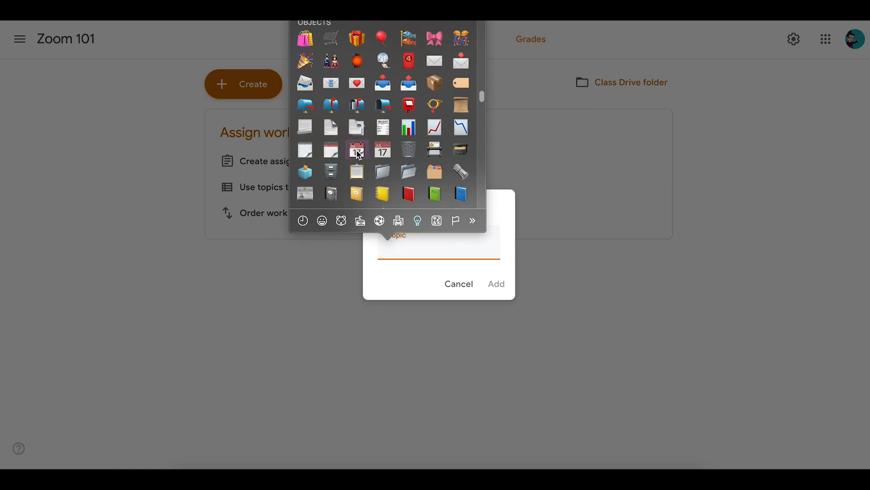
left_click(356, 150)
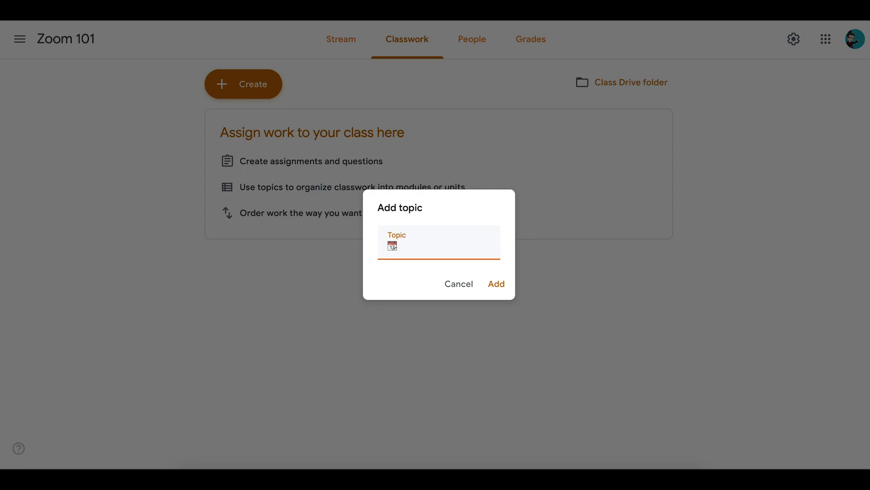
type("Gettin")
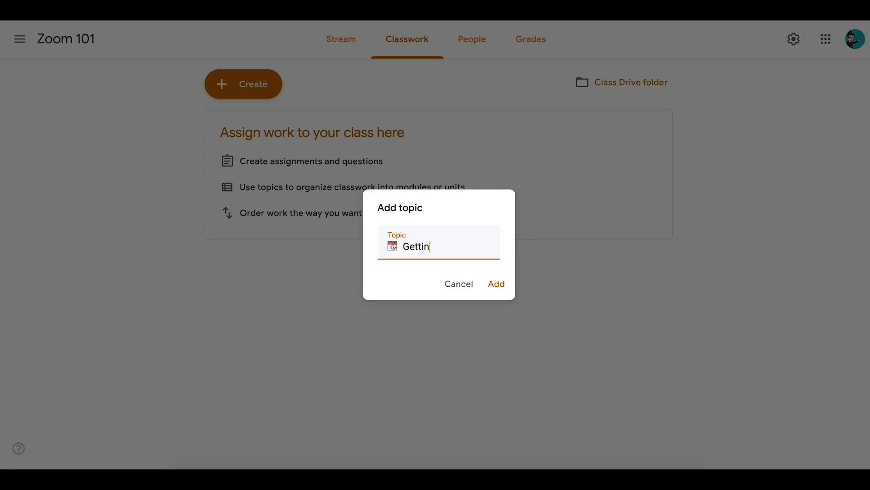
type("g Started")
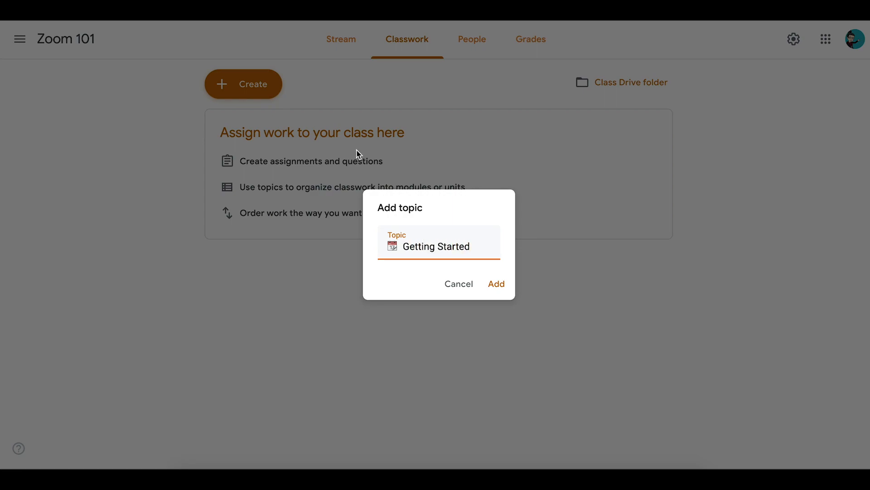
left_click(496, 284)
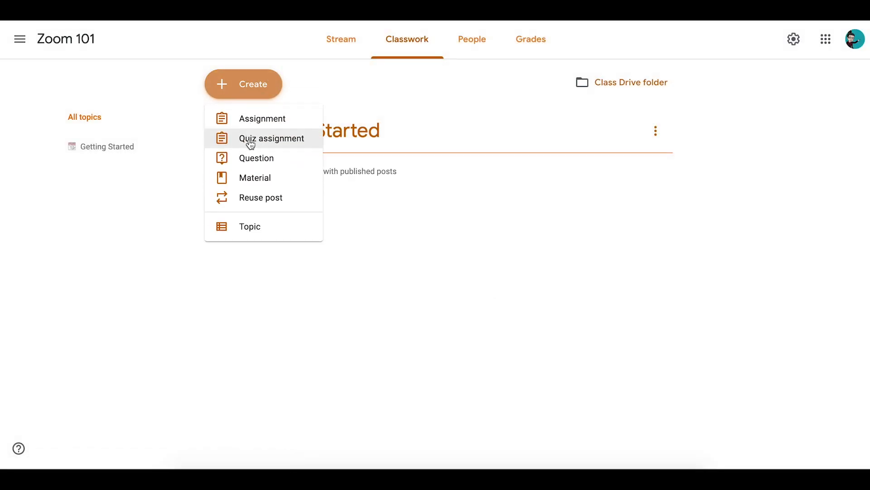
- Begin a new material post from the Create menu
left_click(254, 176)
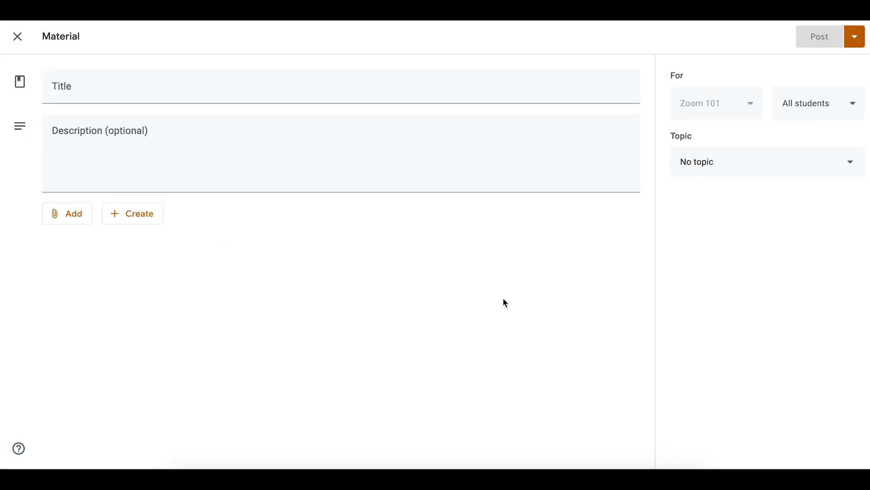
mouse_move(489, 284)
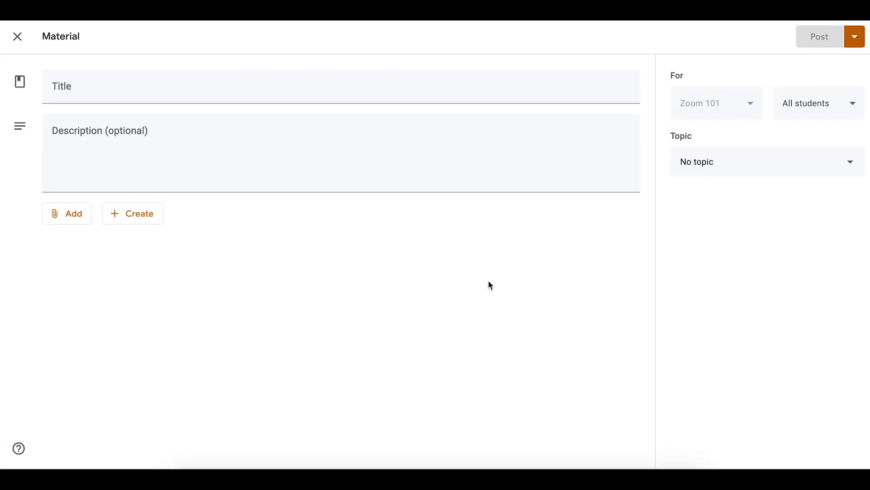
- Title the material 'Zoom Classroom Link', attach the Zoom meeting link, and file it under Getting Started
type("Zoom Classroom Link")
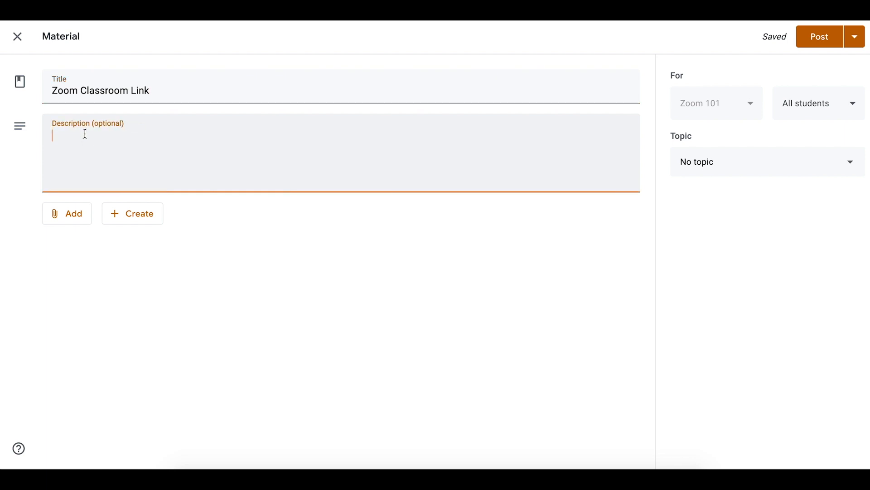
left_click(67, 213)
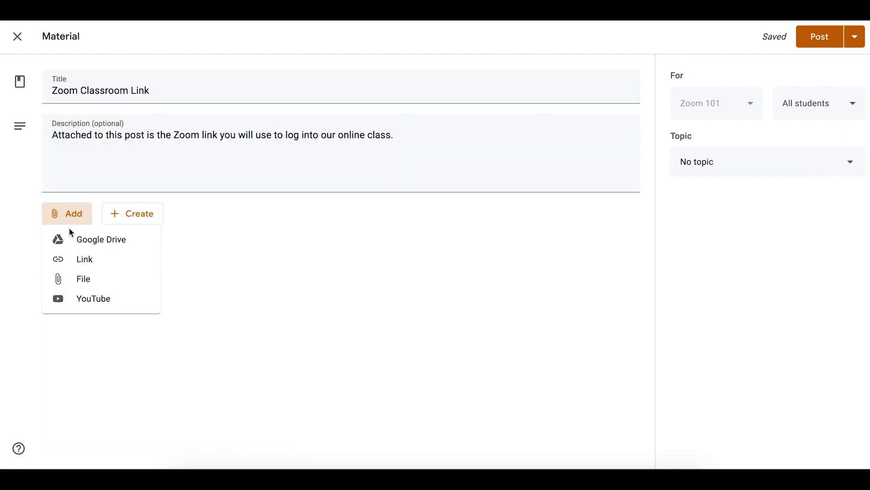
left_click(85, 259)
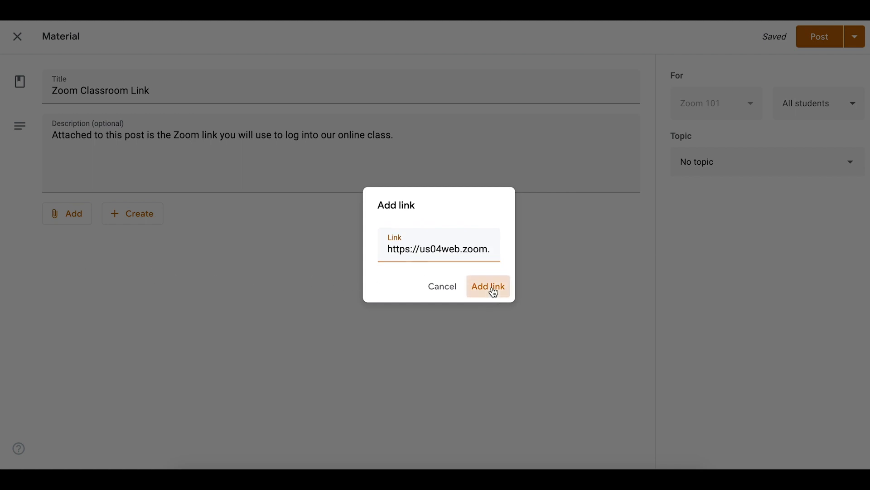
left_click(488, 286)
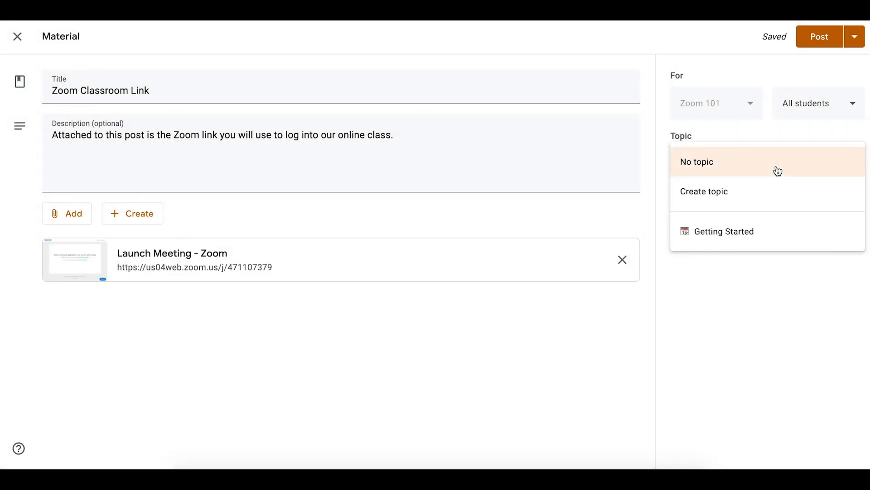
left_click(724, 231)
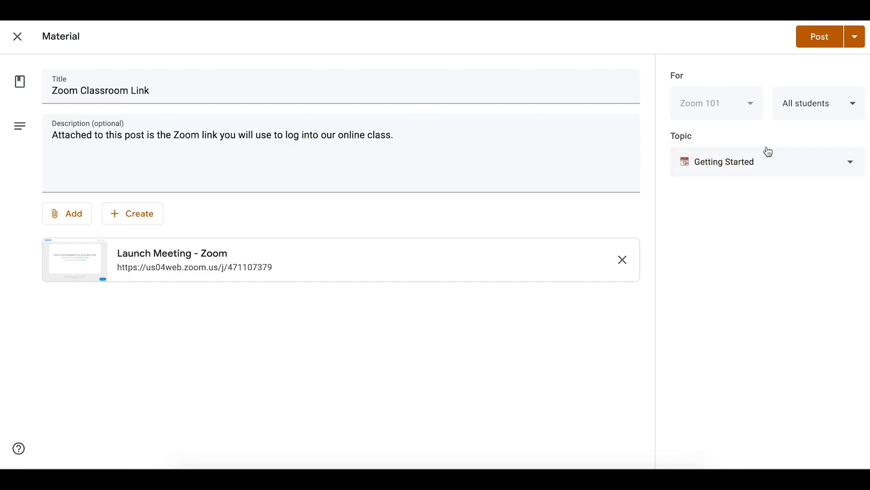
- Post the material to the class, expand it to check its contents, then go to the class calendar
left_click(819, 37)
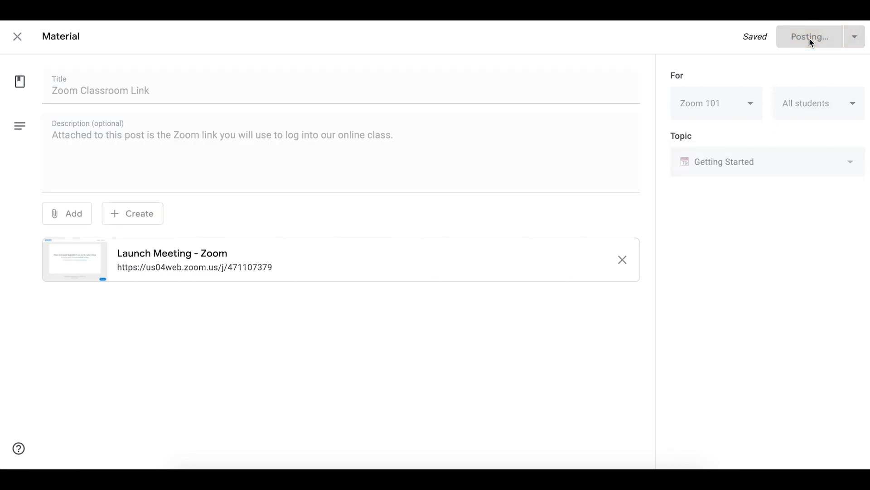
left_click(809, 36)
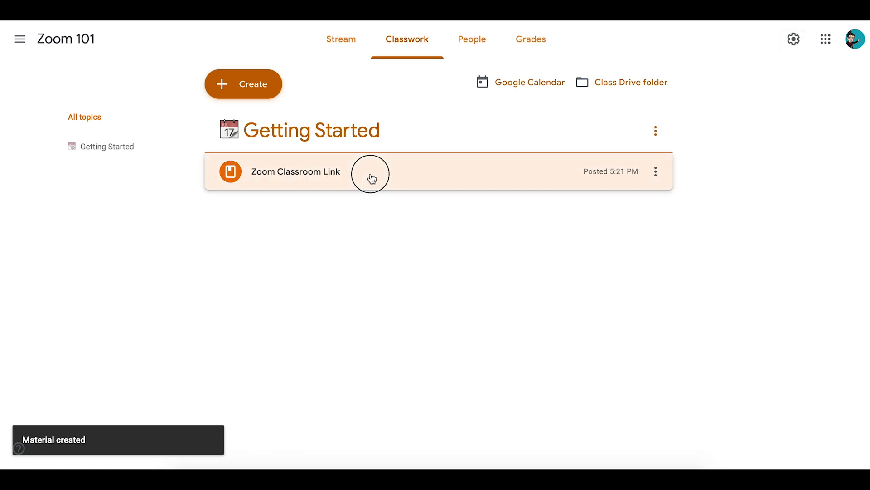
left_click(295, 171)
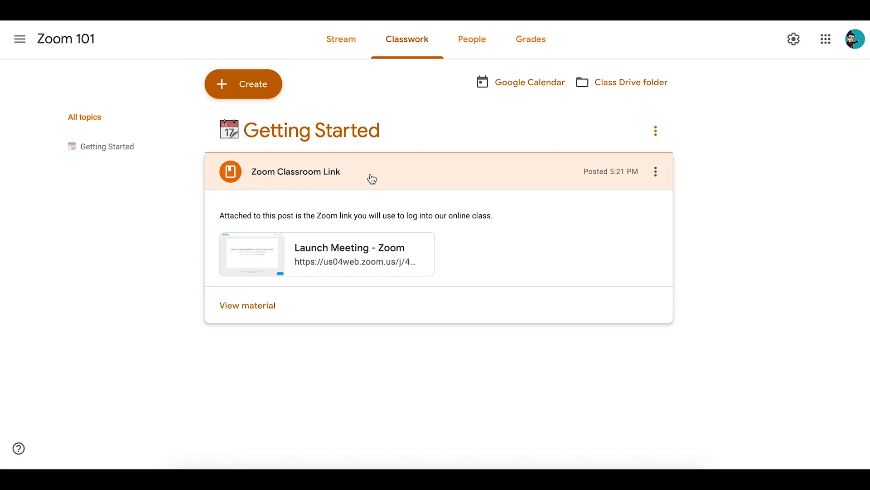
left_click(529, 82)
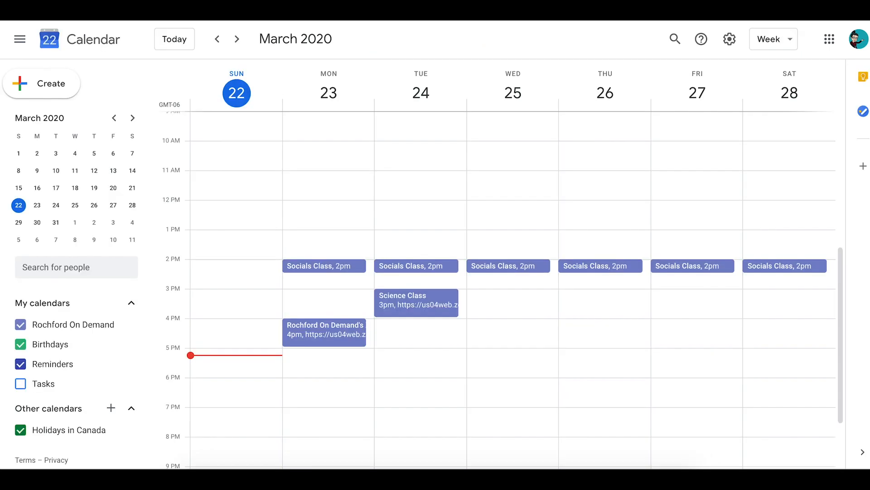
mouse_move(437, 294)
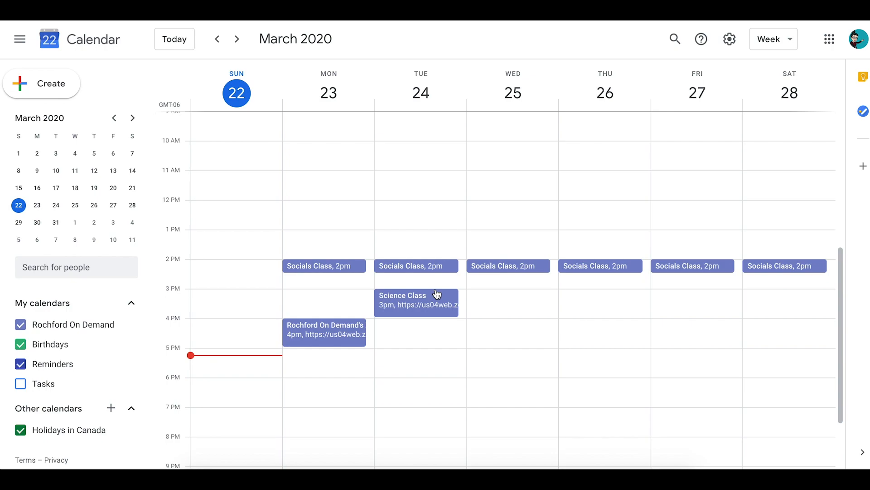
- Open the Science Class event from the week view for editing
left_click(416, 302)
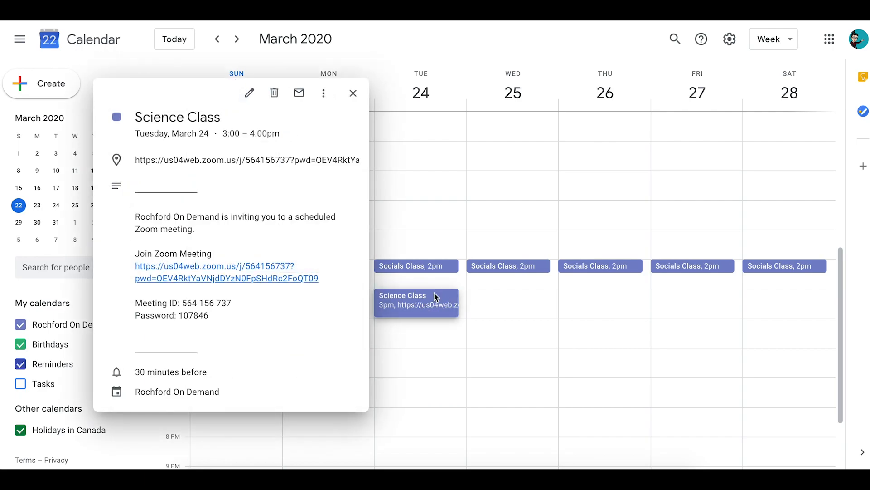
left_click(249, 93)
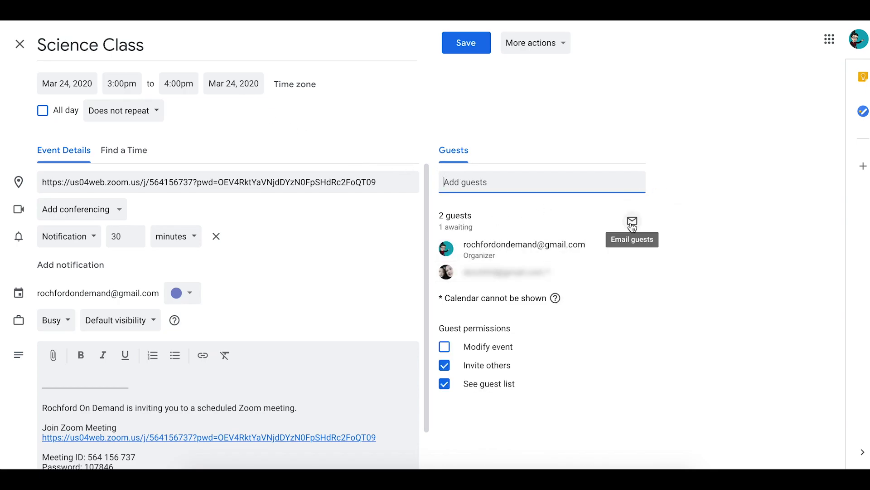
- Save the Science Class event and send invitation emails to its guests
left_click(466, 43)
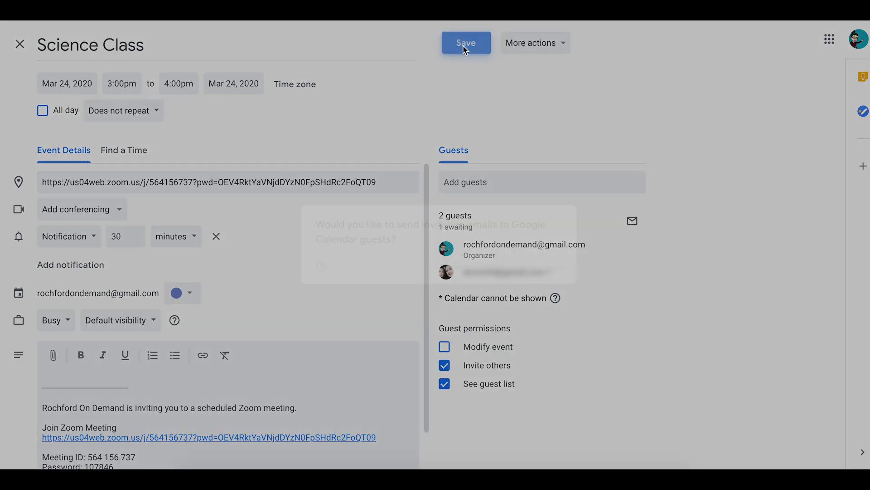
left_click(466, 43)
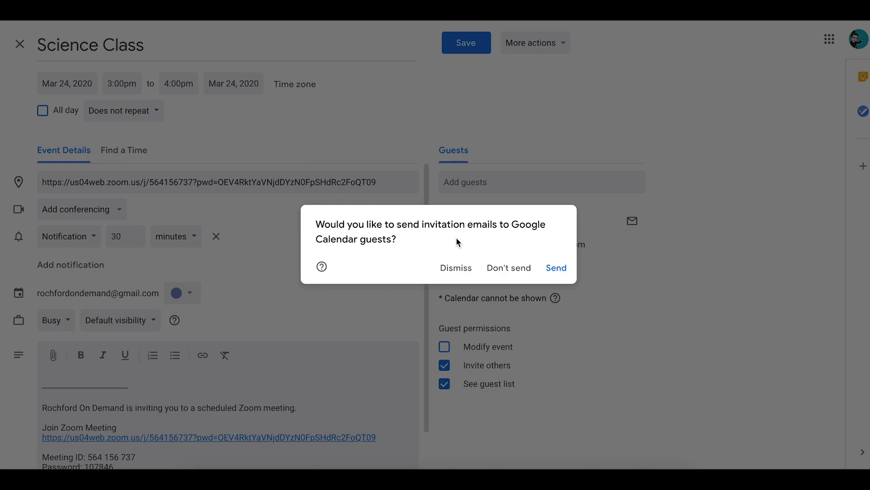
mouse_move(556, 268)
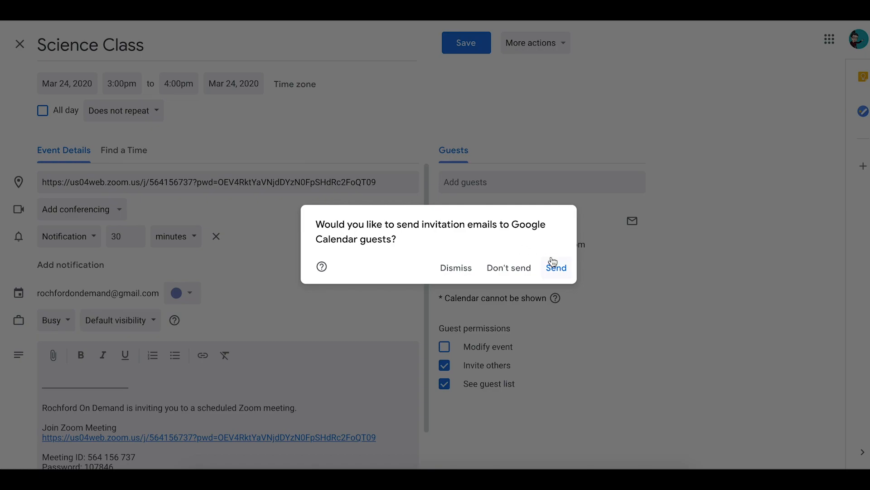
left_click(555, 267)
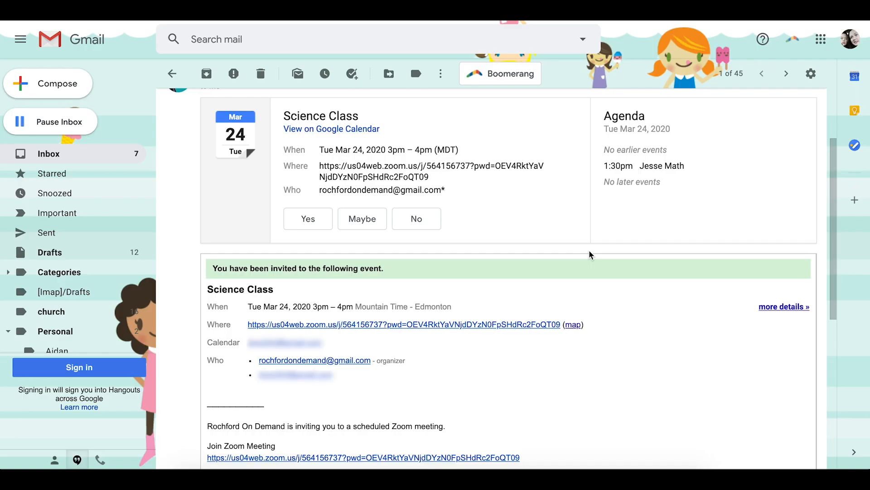